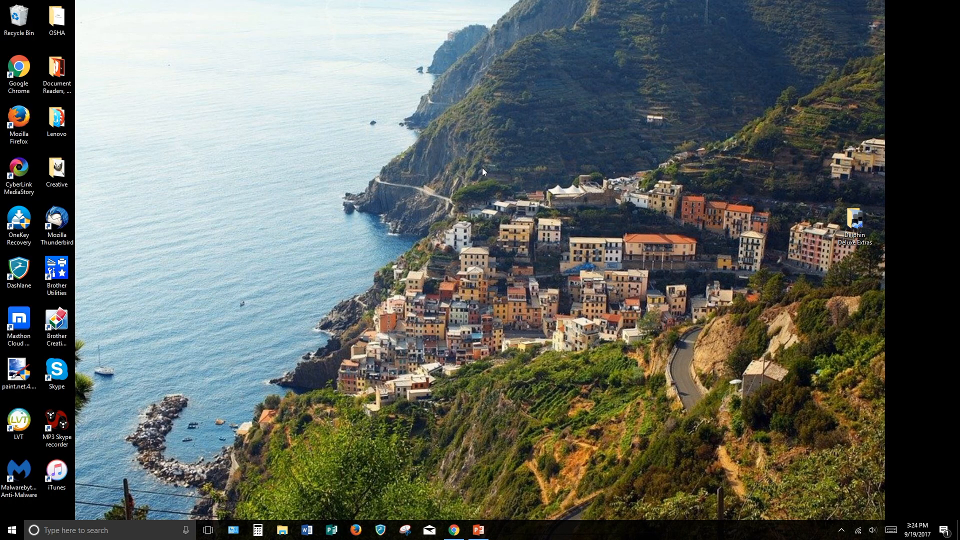
Launch iTunes from its desktop shortcut.
{"action": "left_click", "coordinate": [56, 472]}
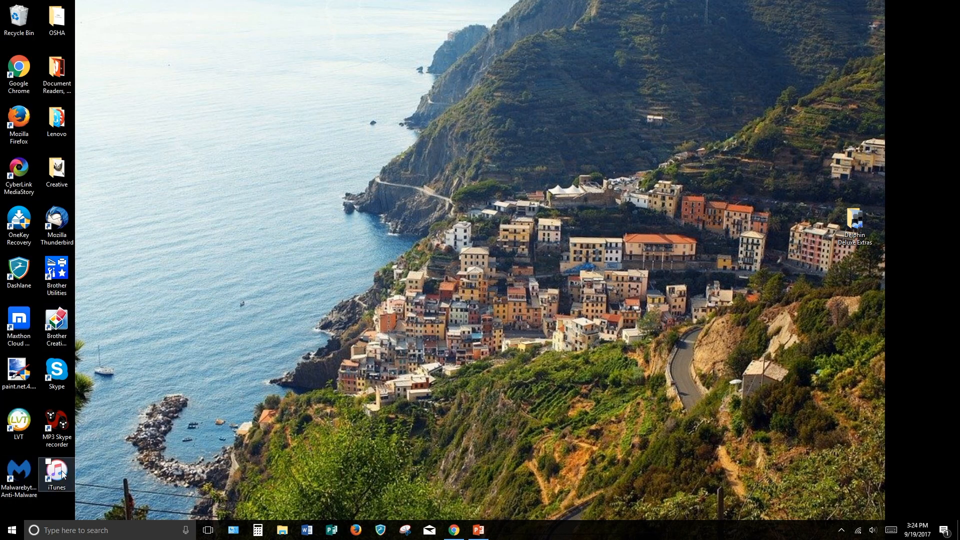
{"action": "left_click", "coordinate": [56, 472]}
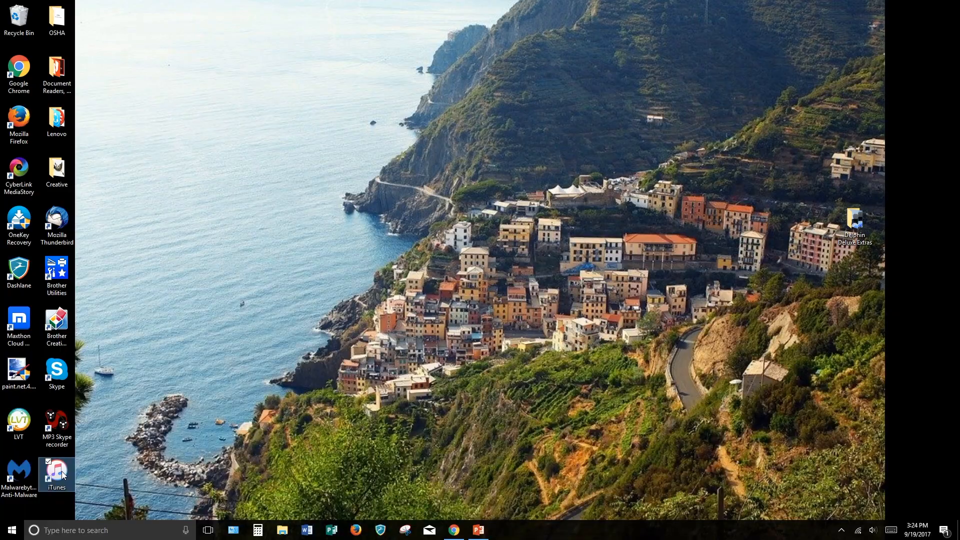
{"action": "double_click", "coordinate": [55, 472]}
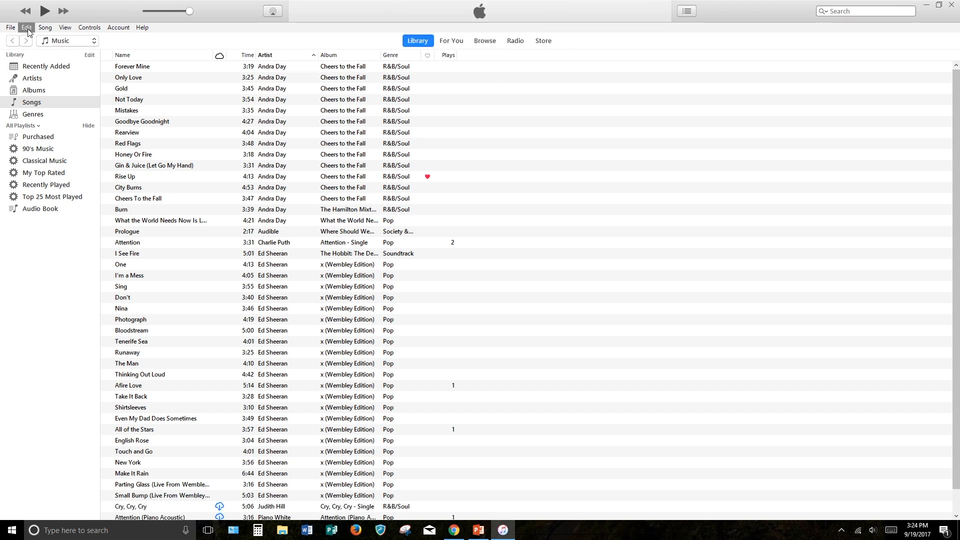
Set CD import to MP3 Encoder at High Quality (160 kbps) and save preferences.
{"action": "left_click", "coordinate": [25, 28]}
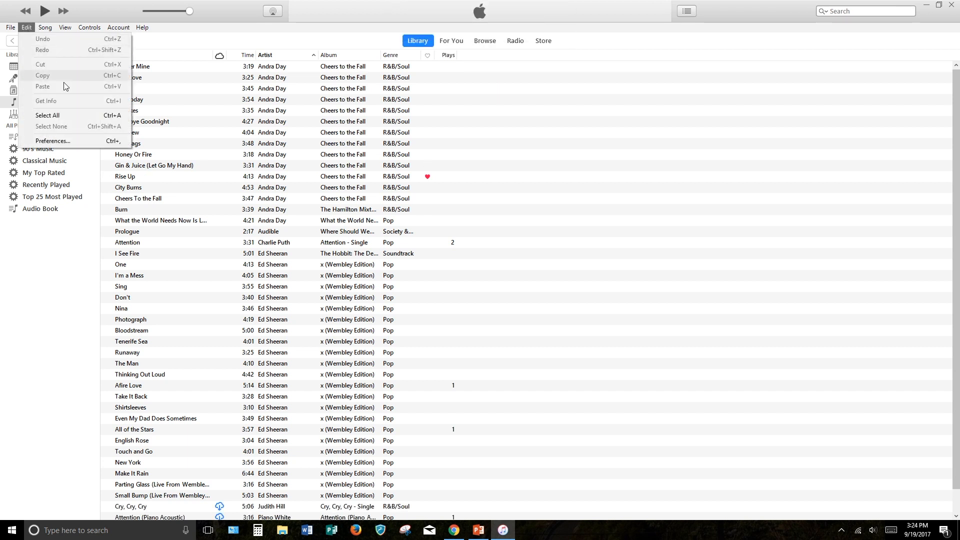
{"action": "left_click", "coordinate": [26, 27]}
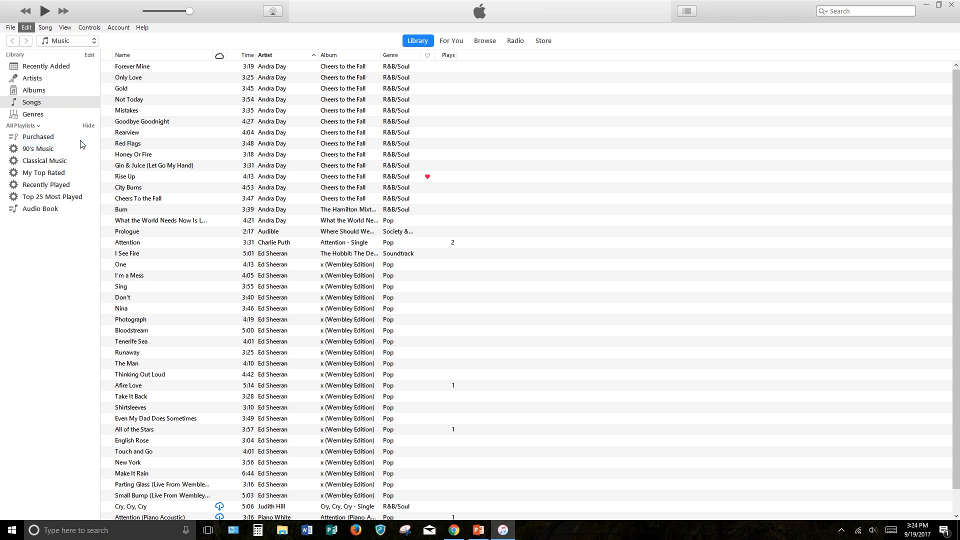
{"action": "left_click", "coordinate": [26, 28]}
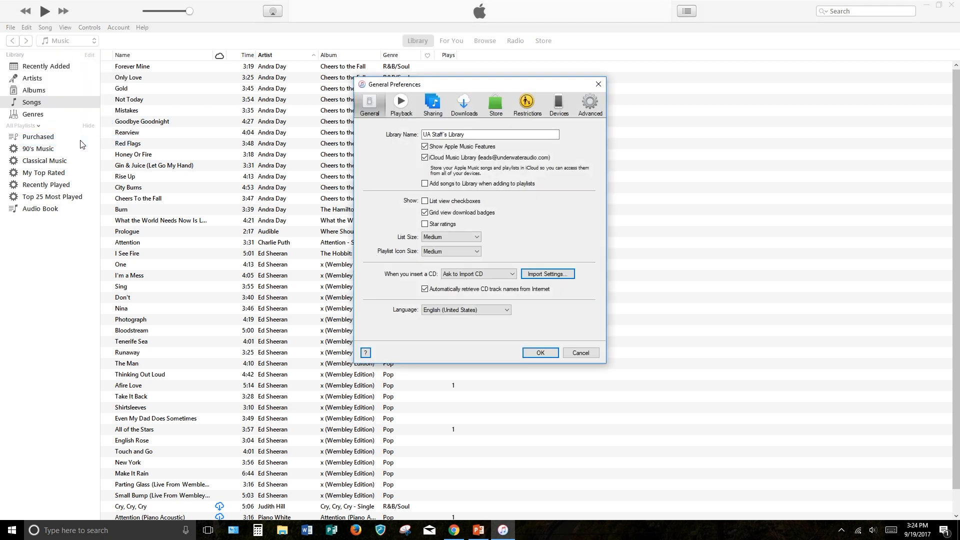
{"action": "mouse_move", "coordinate": [167, 109]}
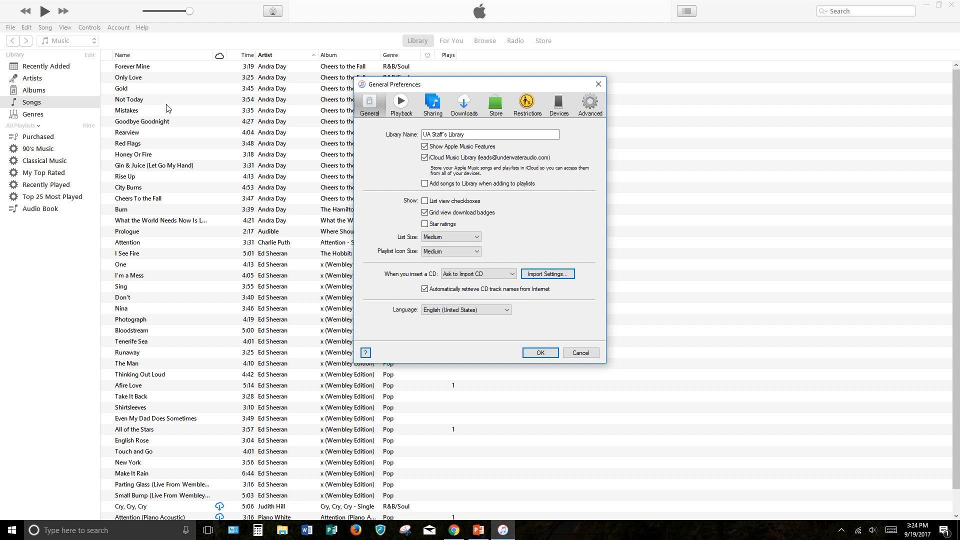
{"action": "mouse_move", "coordinate": [360, 98]}
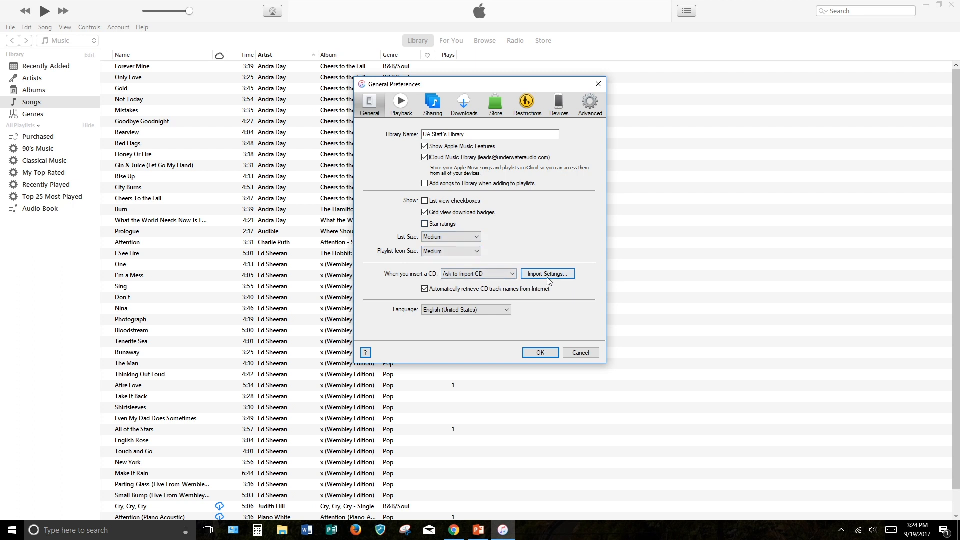
{"action": "left_click", "coordinate": [547, 274]}
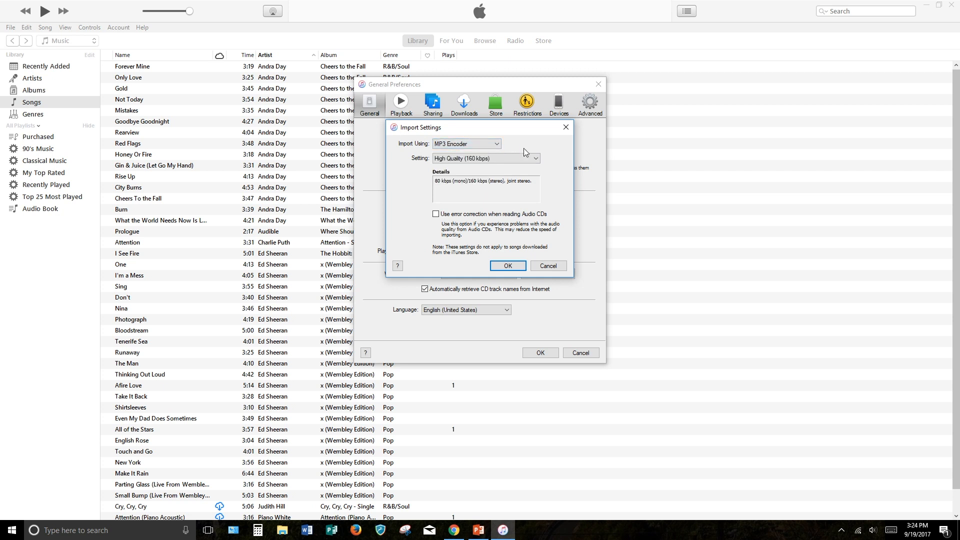
{"action": "left_click", "coordinate": [507, 265]}
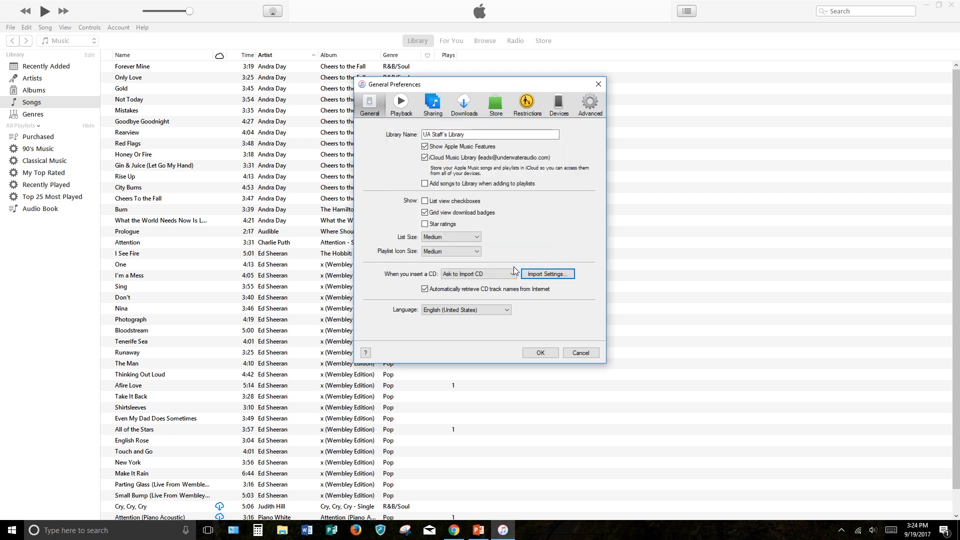
{"action": "left_click", "coordinate": [539, 352]}
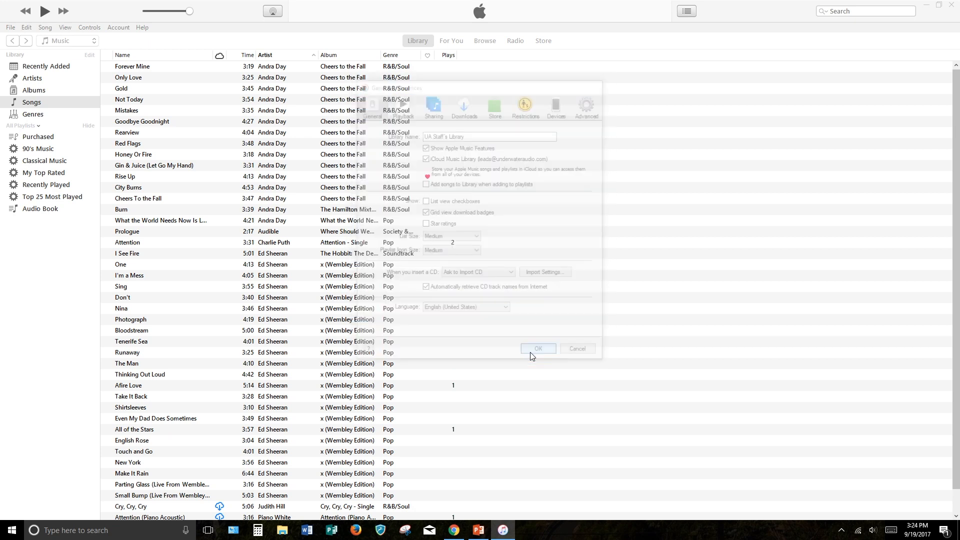
{"action": "left_click", "coordinate": [537, 349]}
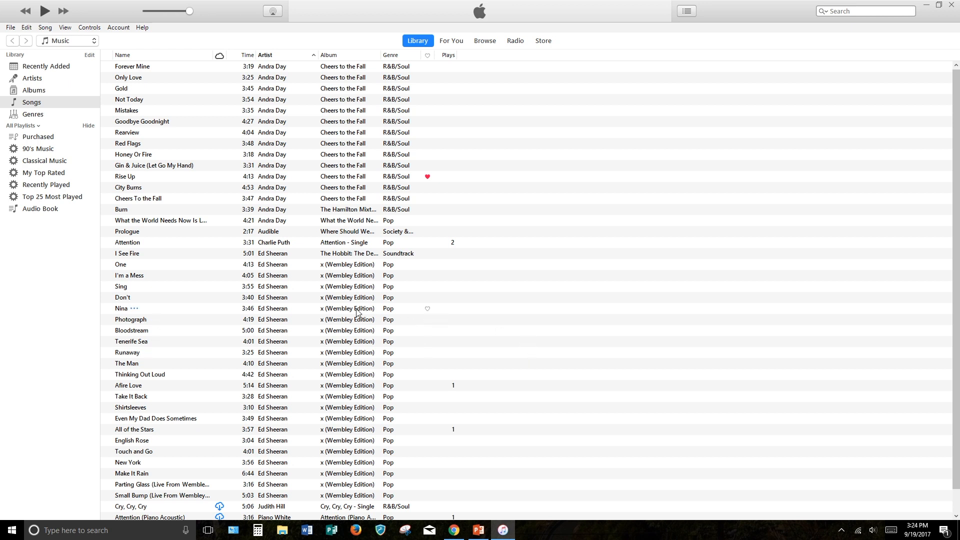
{"action": "mouse_move", "coordinate": [216, 264]}
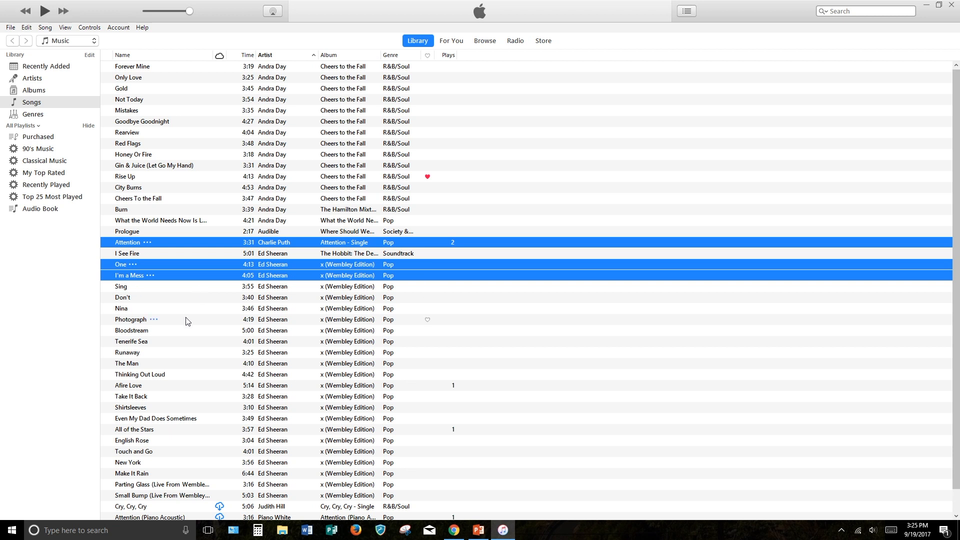
{"action": "mouse_move", "coordinate": [199, 328]}
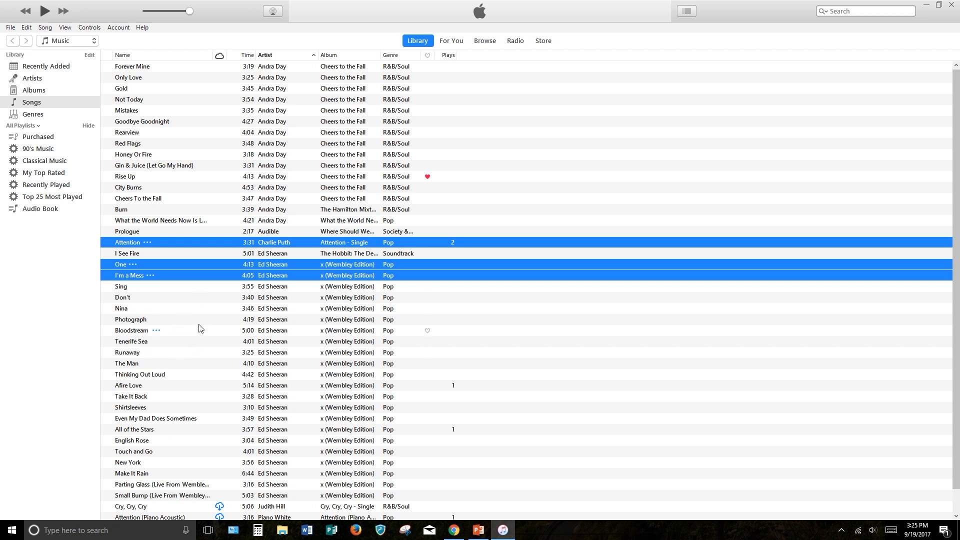
{"action": "left_click", "coordinate": [131, 319]}
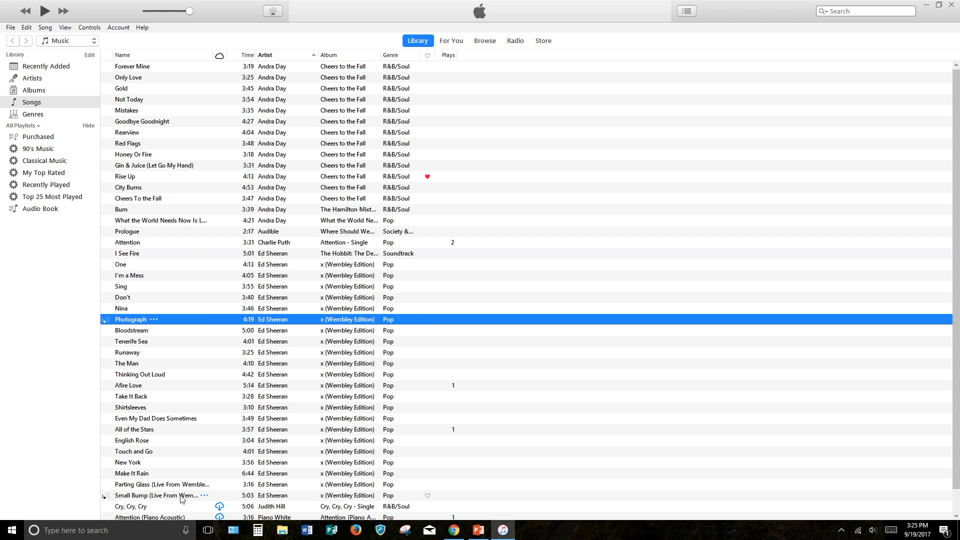
{"action": "left_click", "coordinate": [182, 496]}
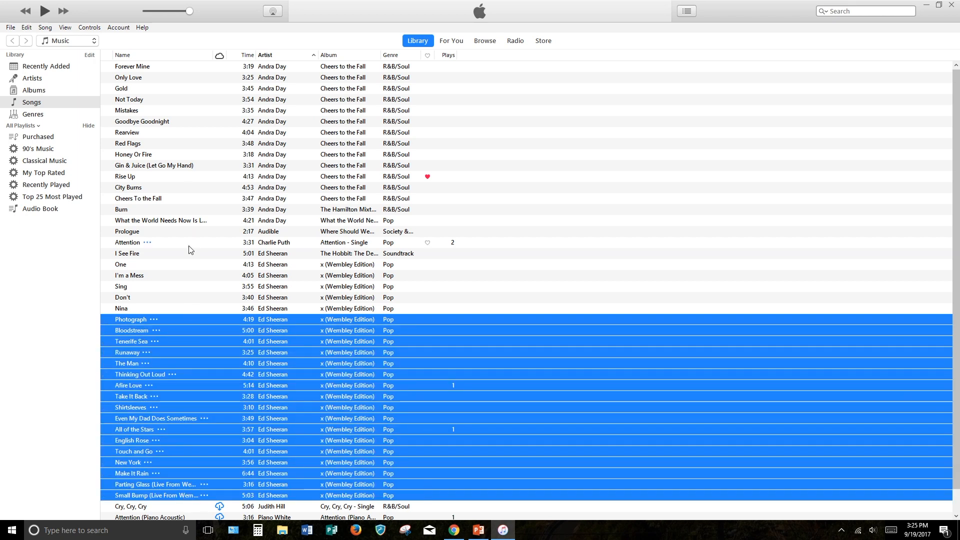
Select the track Prologue and create an MP3 version of it.
{"action": "right_click", "coordinate": [127, 206]}
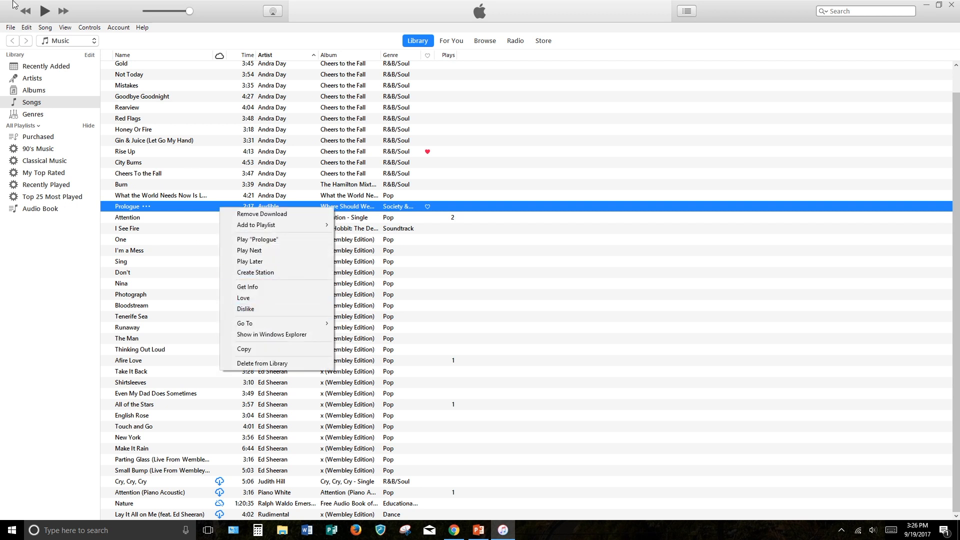
{"action": "left_click", "coordinate": [9, 27]}
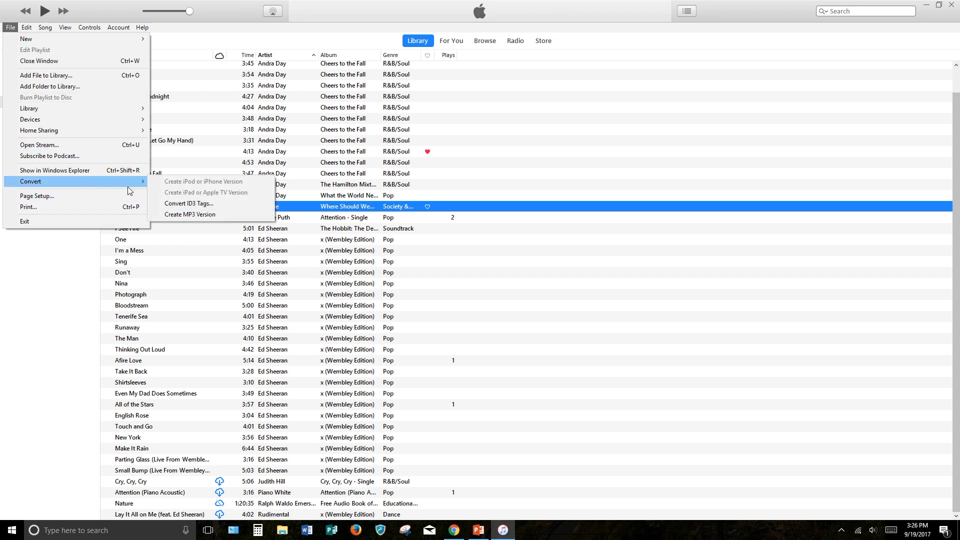
{"action": "left_click", "coordinate": [190, 215]}
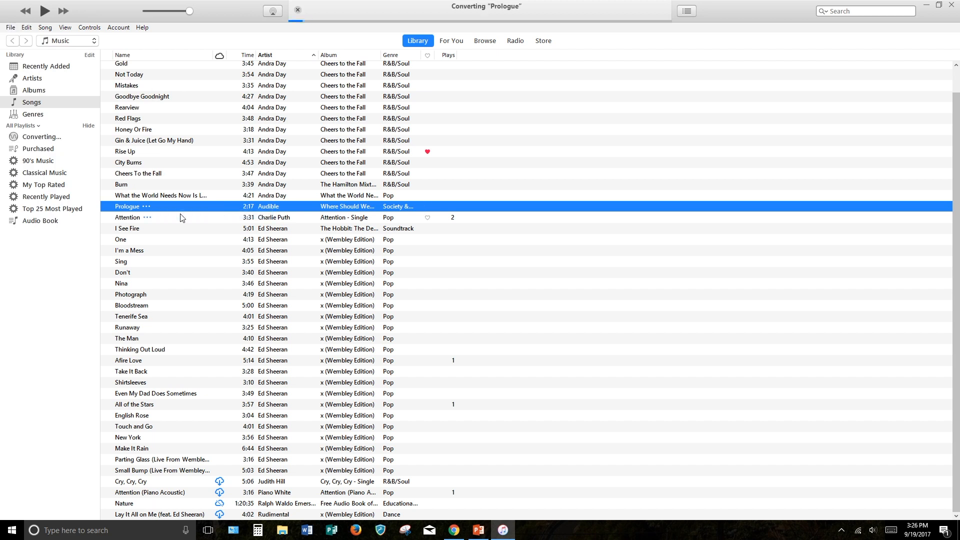